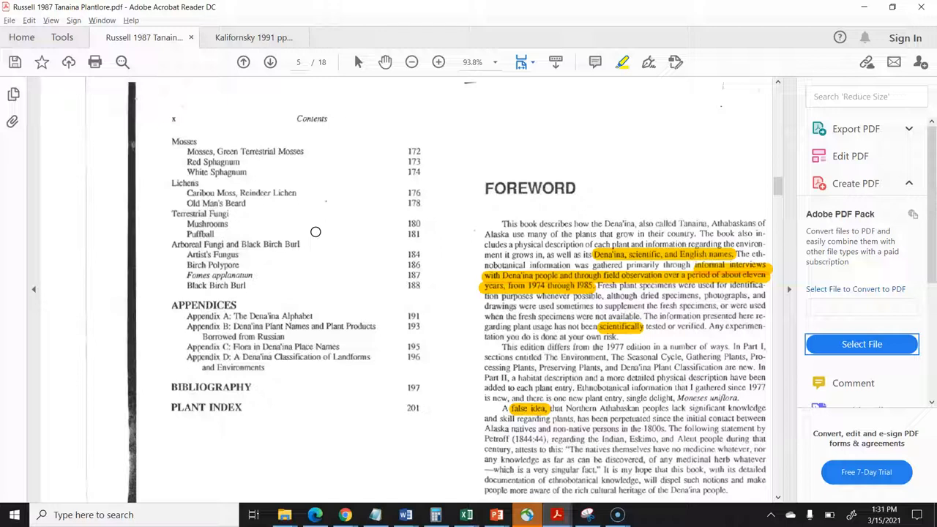
mouse_move(339, 201)
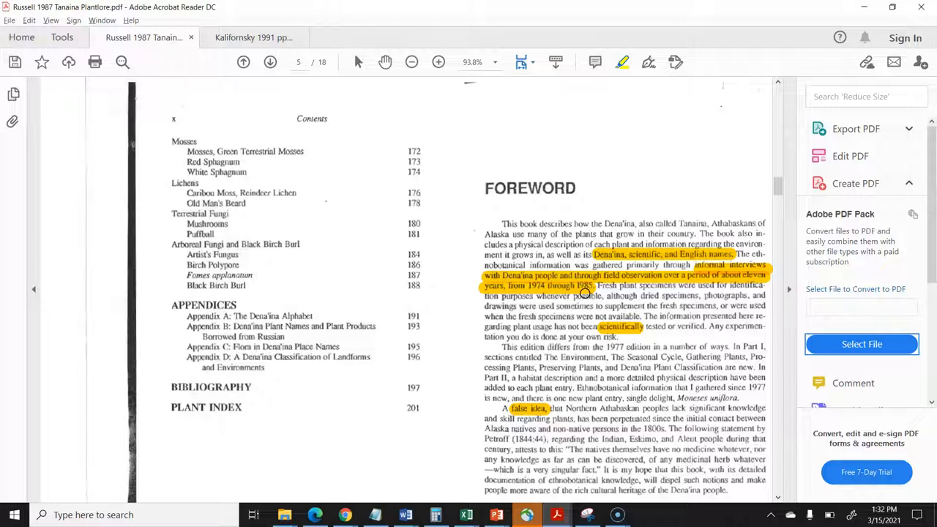
scroll(down, 3)
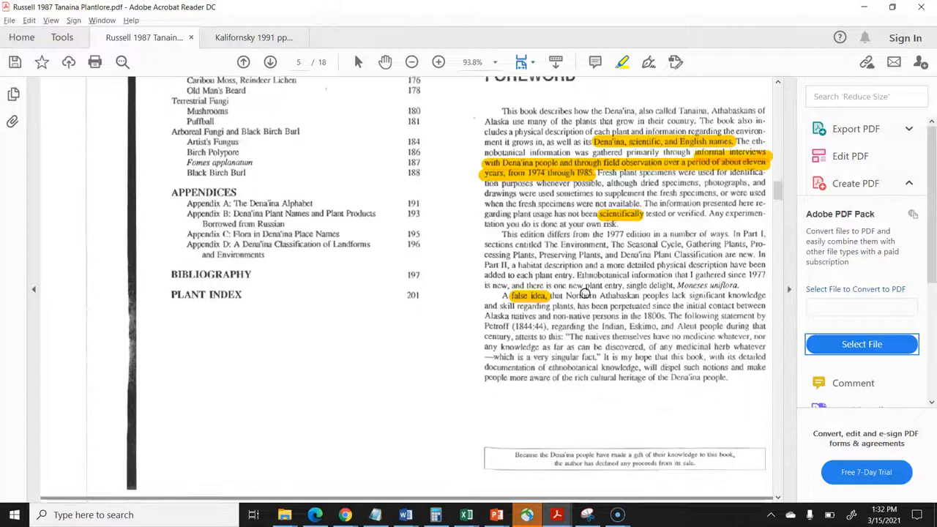
scroll(down, 3)
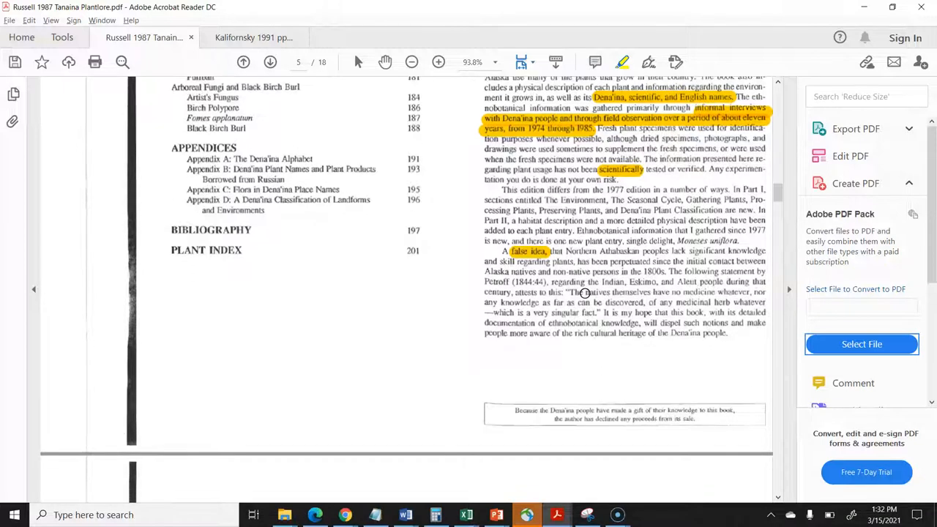
scroll(down, 3)
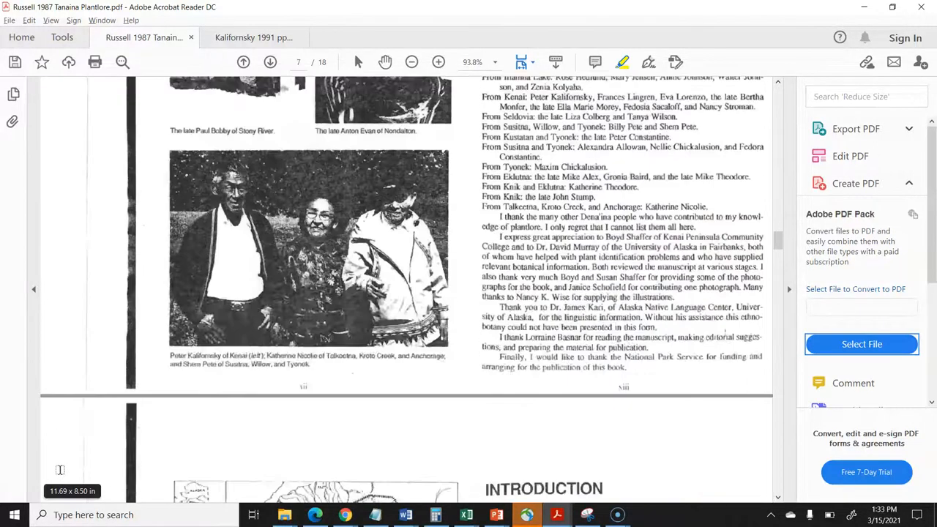
scroll(down, 3)
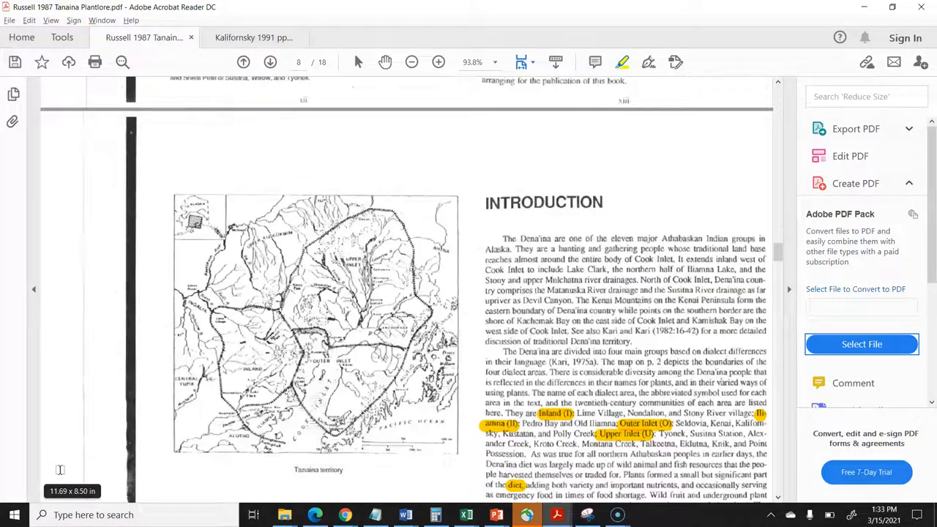
scroll(down, 3)
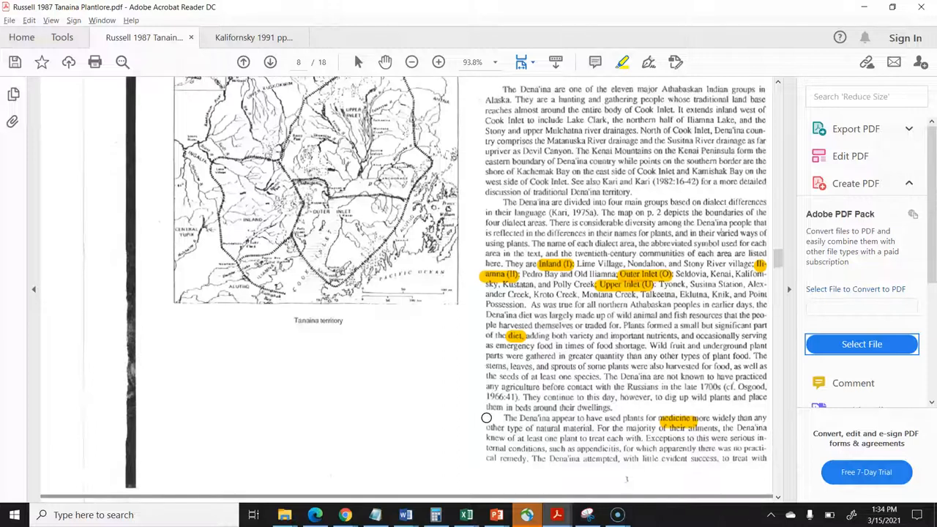
scroll(down, 3)
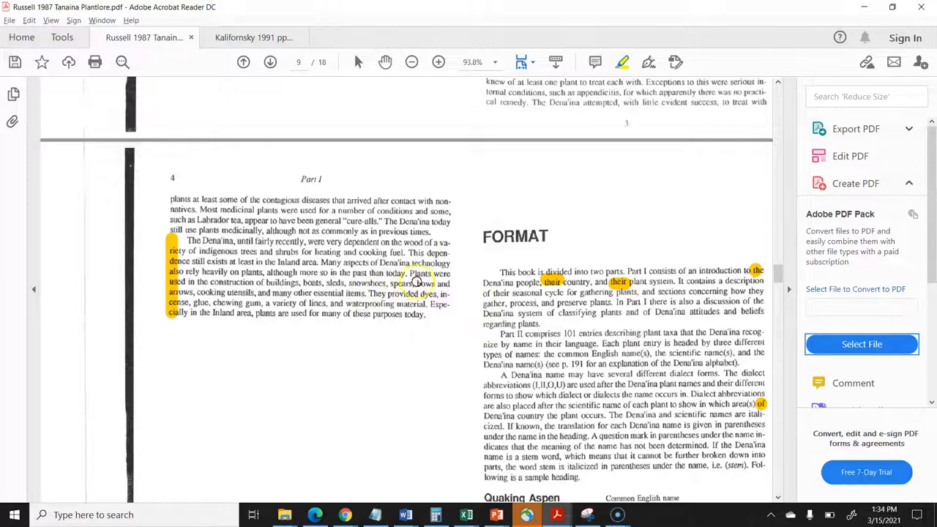
mouse_move(220, 293)
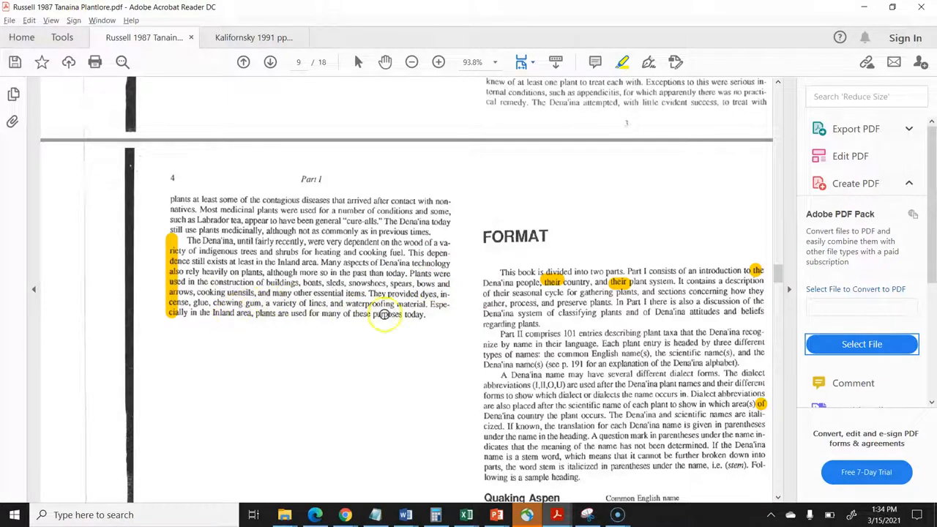
mouse_move(415, 435)
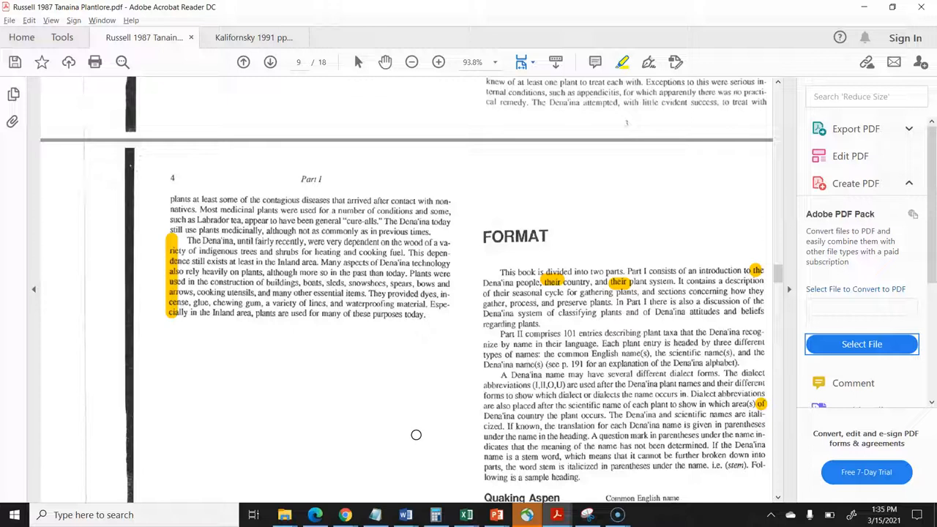
scroll(down, 3)
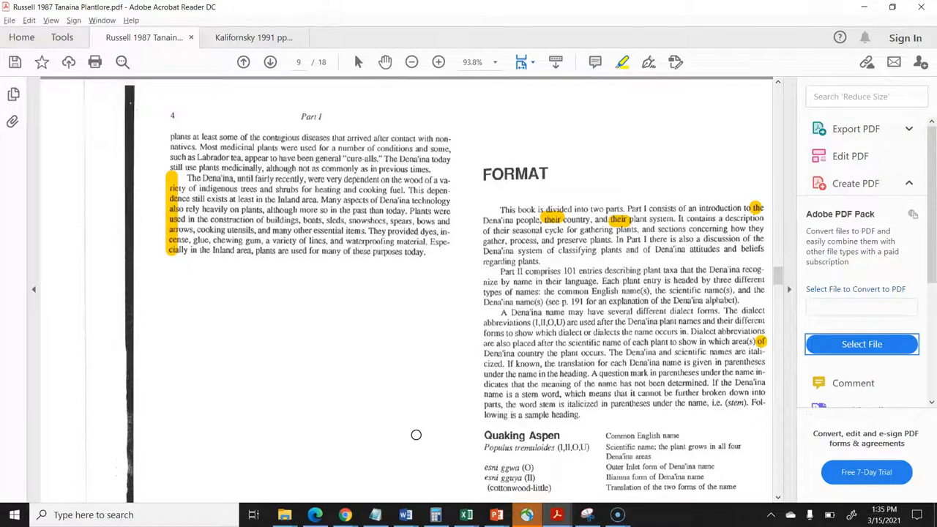
scroll(down, 3)
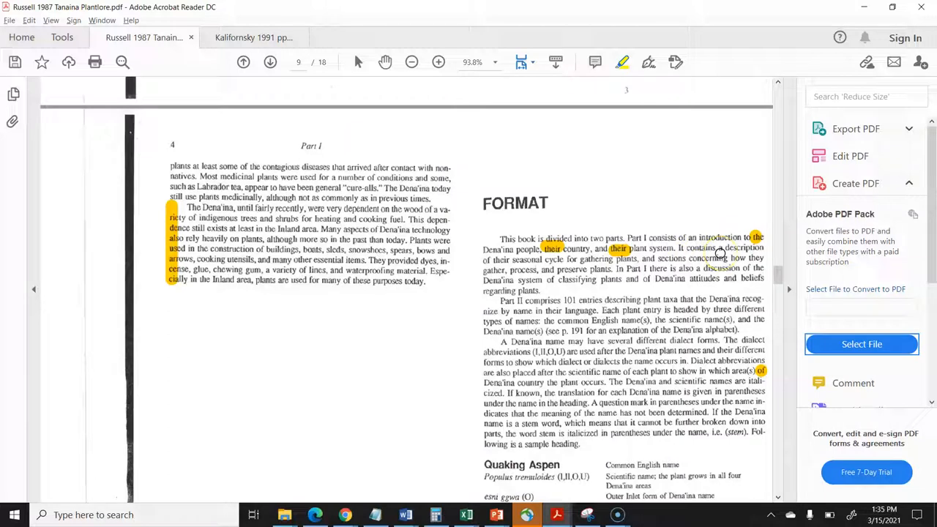
mouse_move(764, 240)
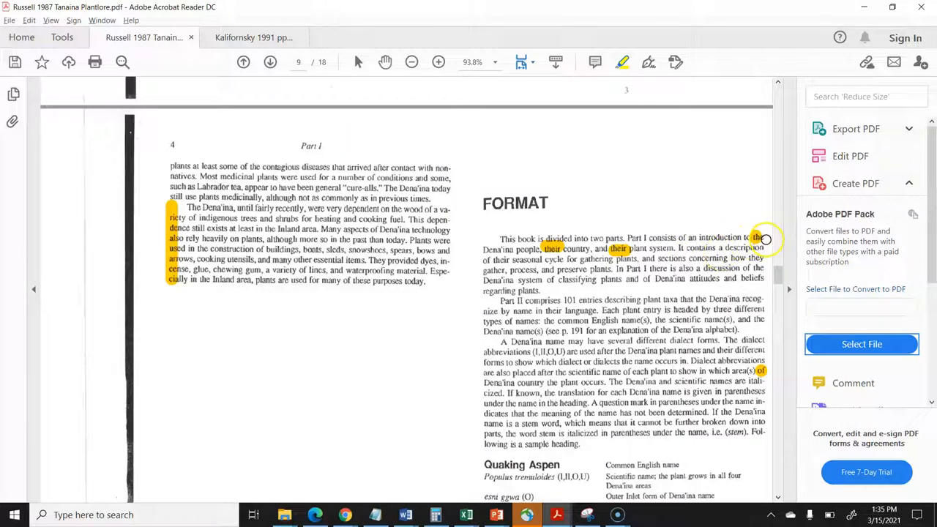
mouse_move(641, 252)
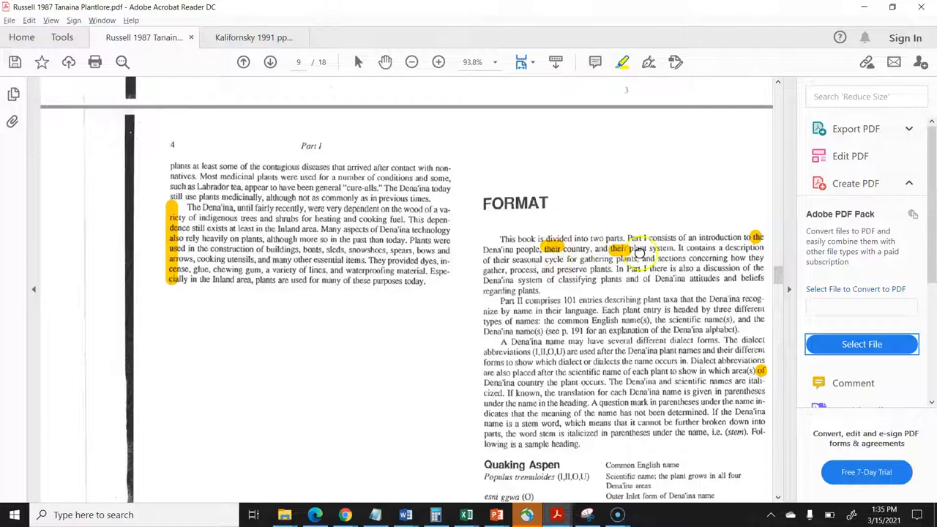
mouse_move(706, 291)
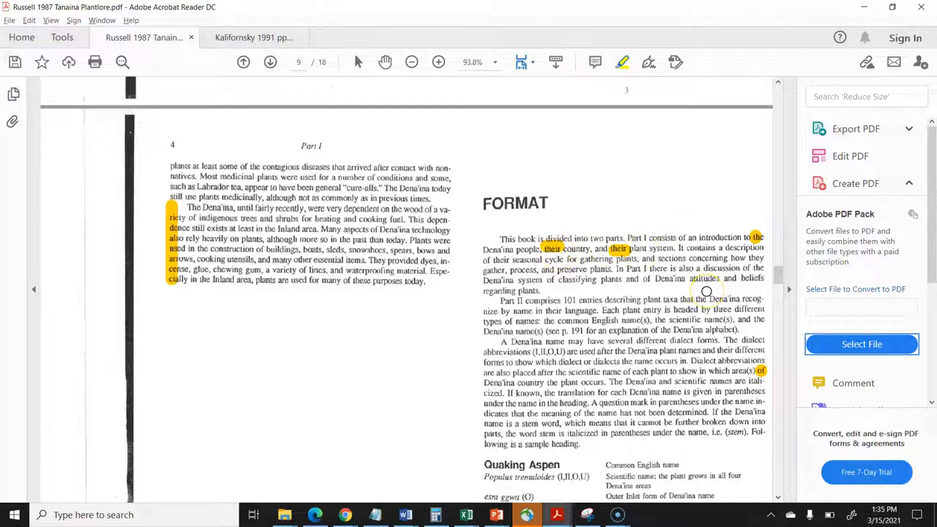
mouse_move(706, 292)
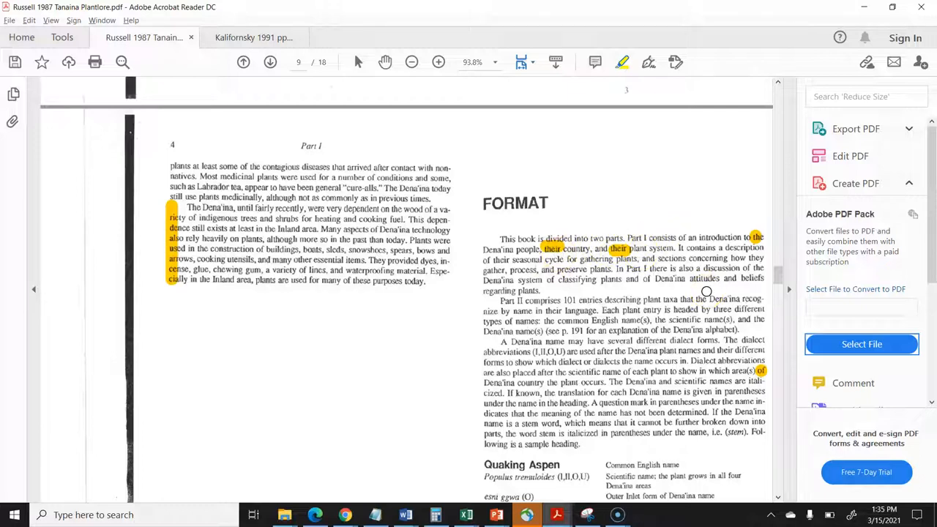
scroll(down, 3)
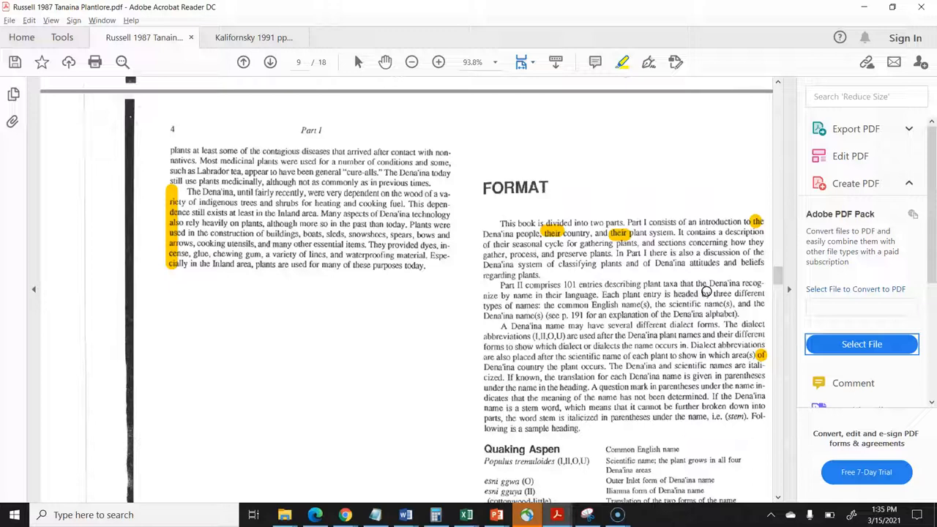
scroll(down, 3)
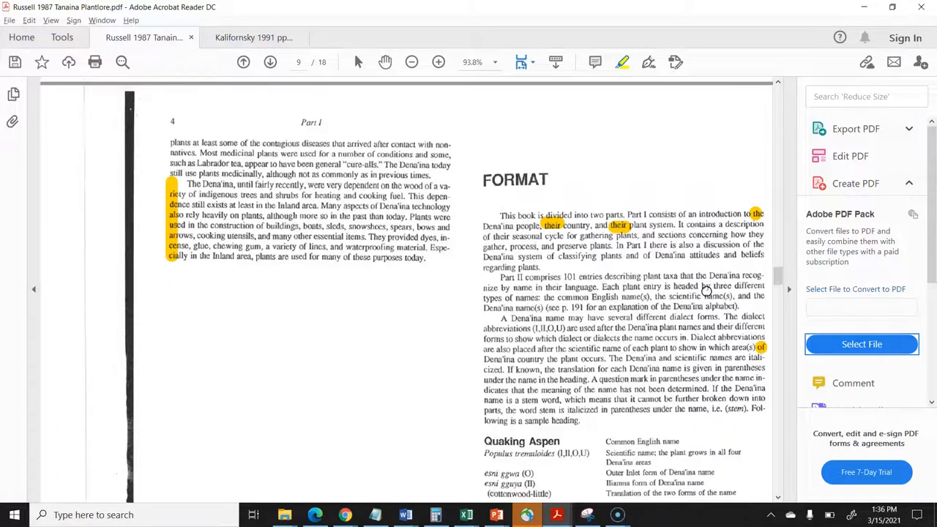
scroll(down, 3)
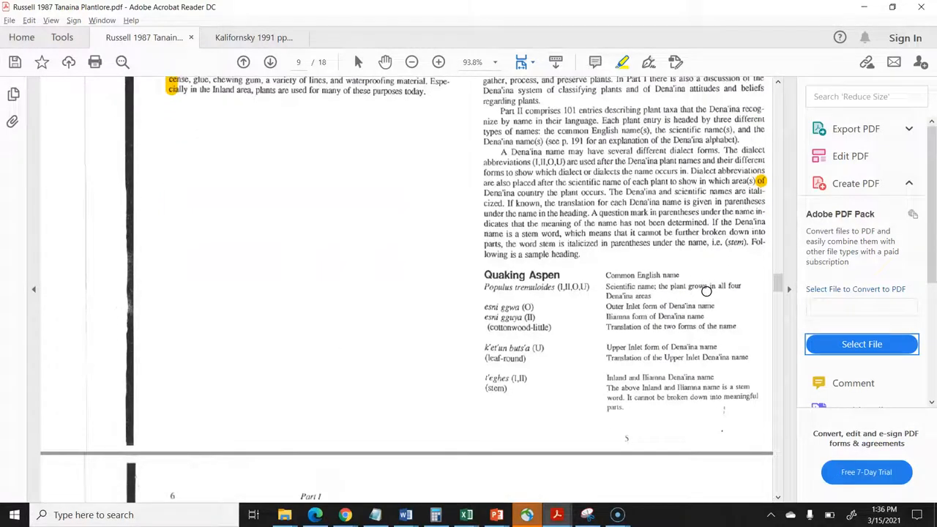
scroll(down, 3)
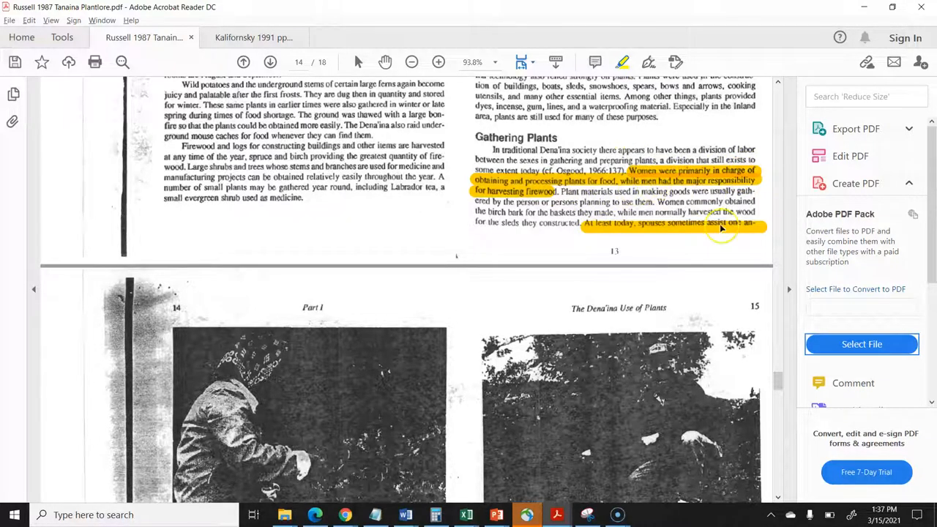
scroll(down, 3)
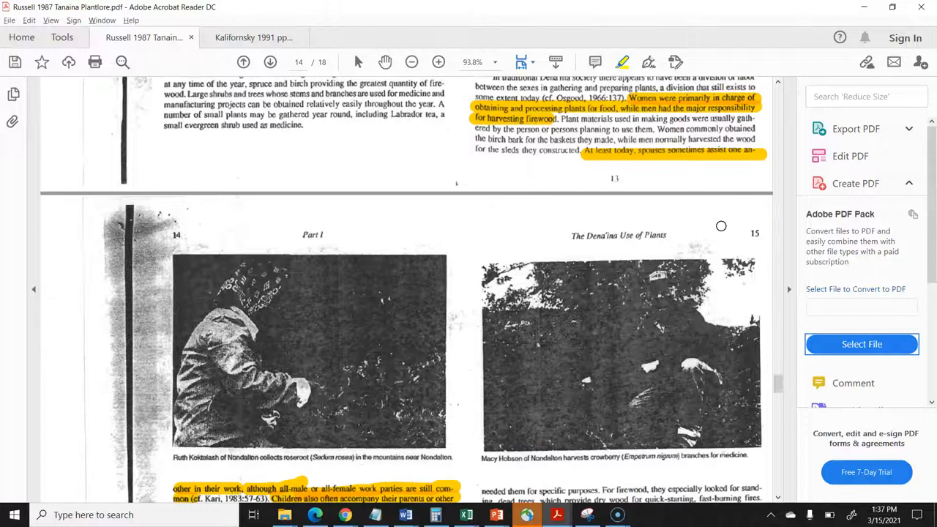
scroll(down, 3)
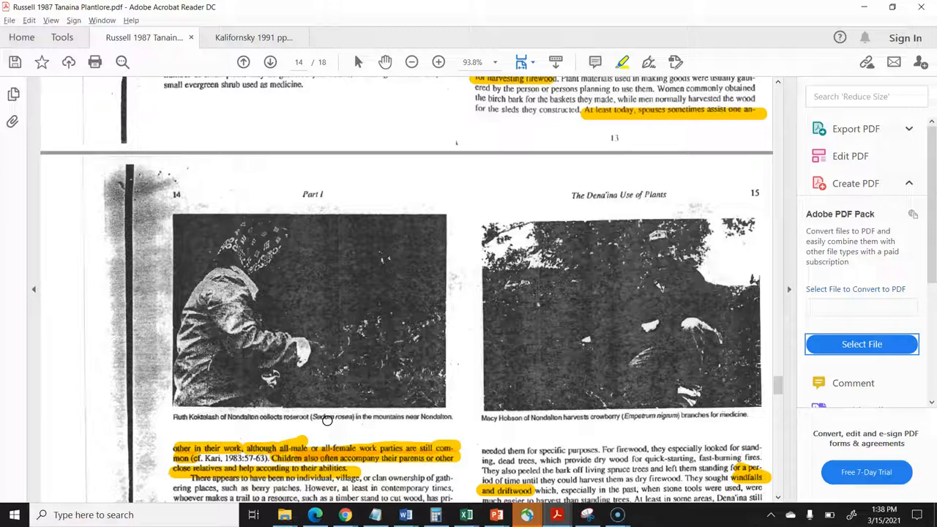
scroll(down, 3)
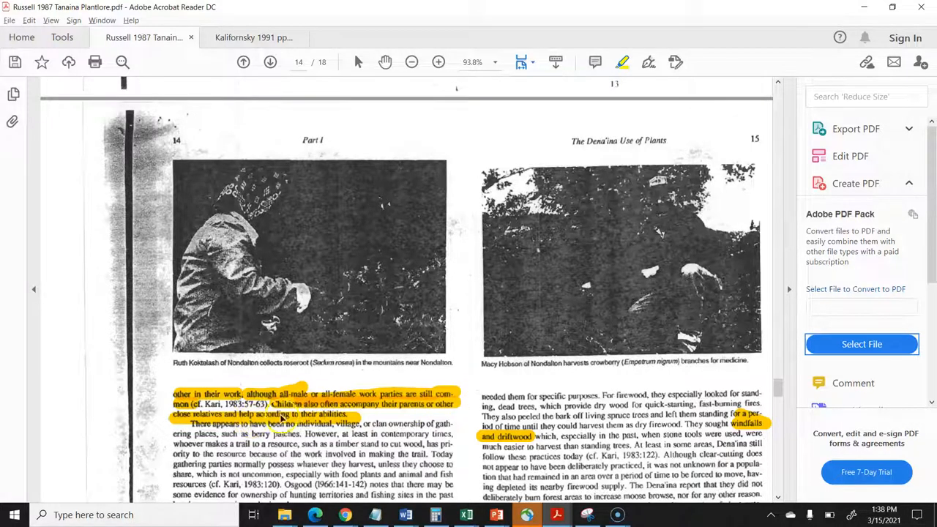
mouse_move(363, 416)
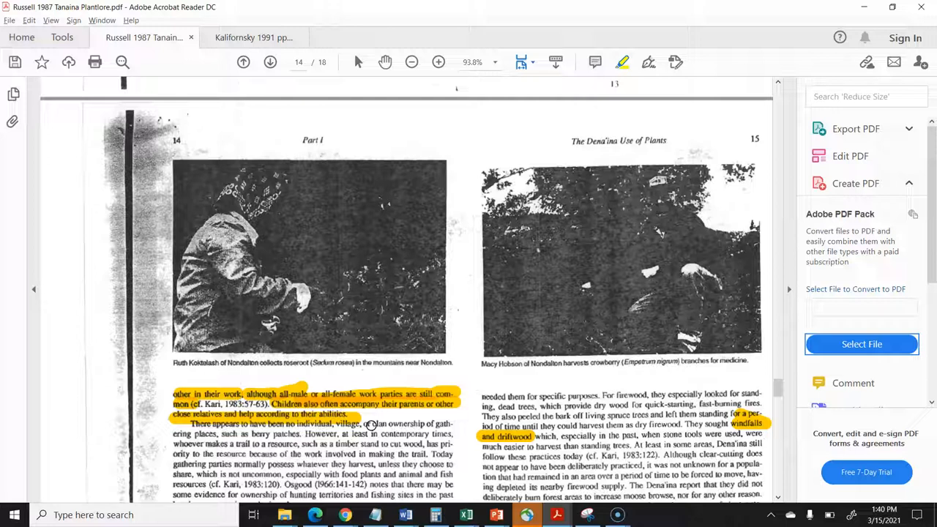
scroll(down, 3)
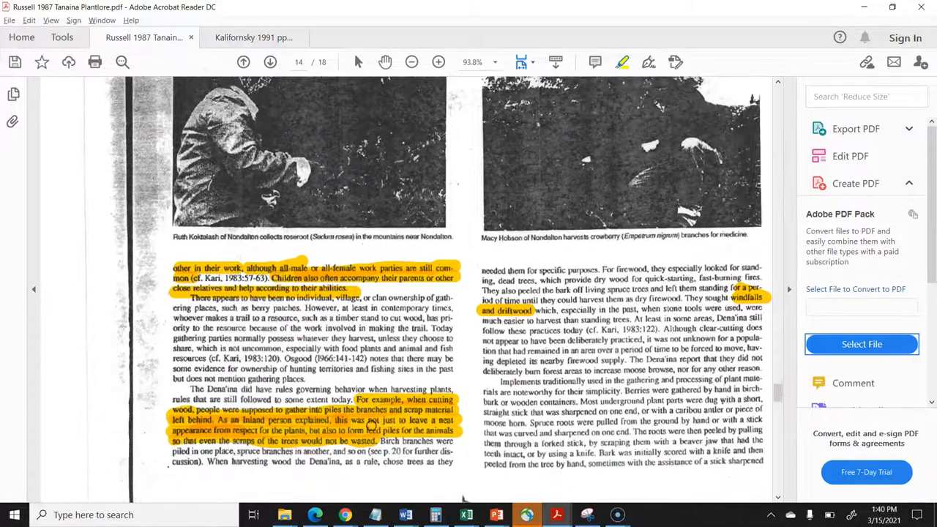
scroll(down, 3)
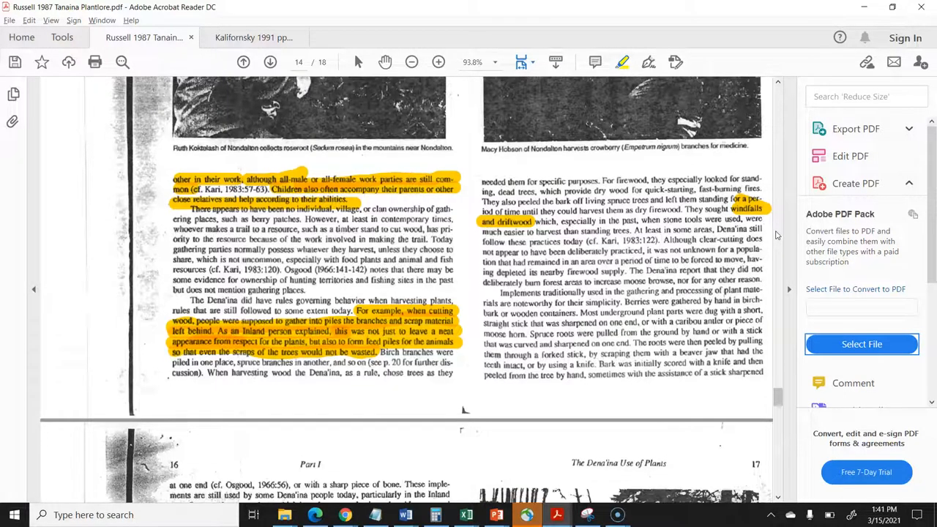
scroll(down, 3)
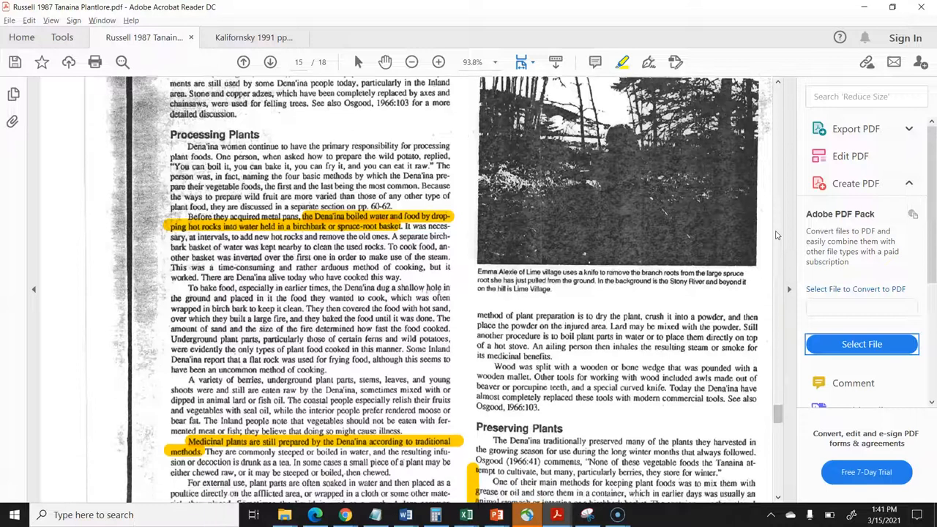
scroll(down, 3)
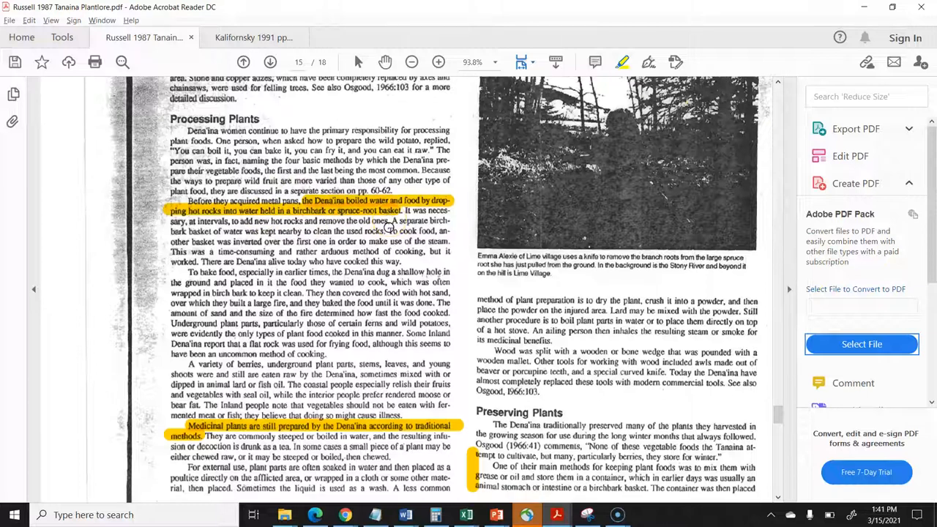
scroll(down, 3)
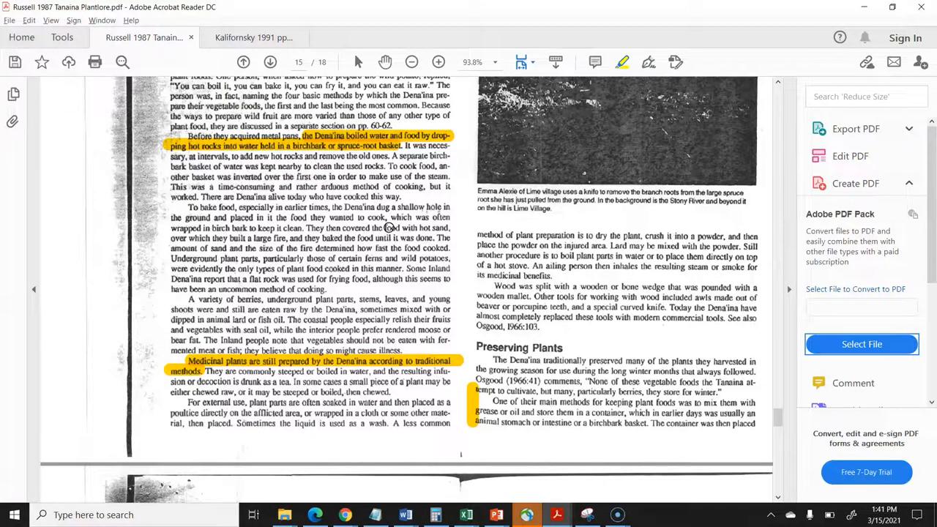
scroll(down, 3)
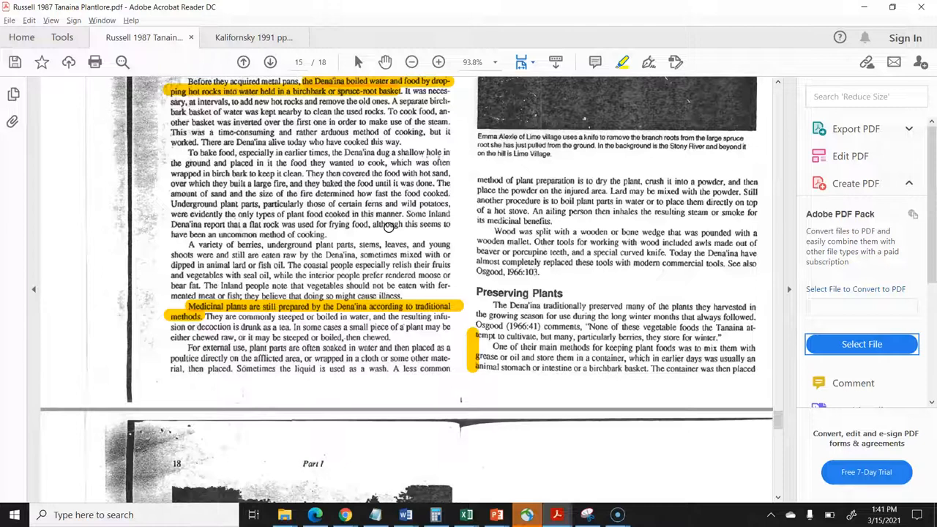
scroll(down, 3)
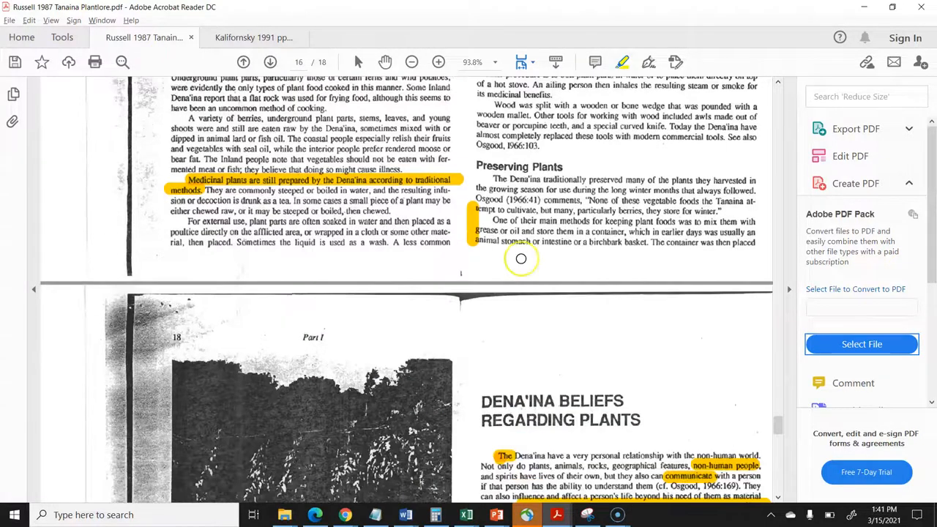
mouse_move(548, 242)
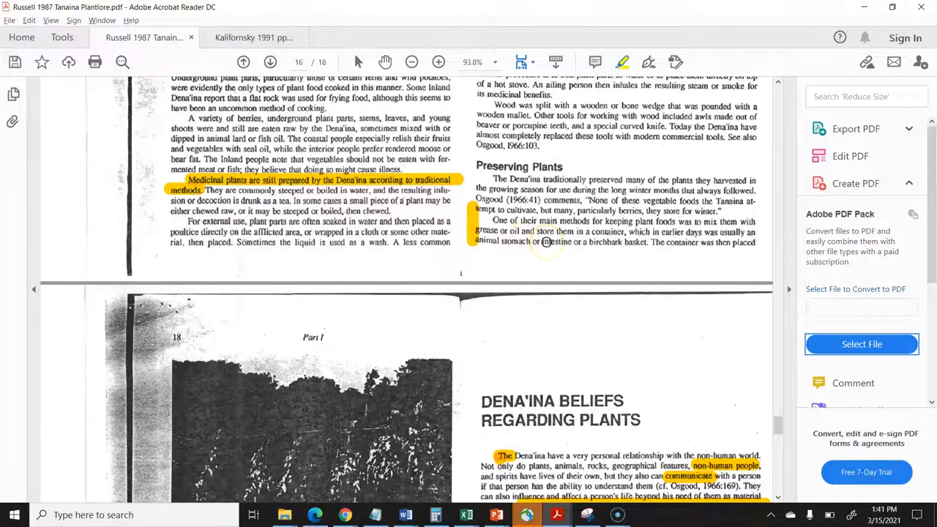
scroll(down, 3)
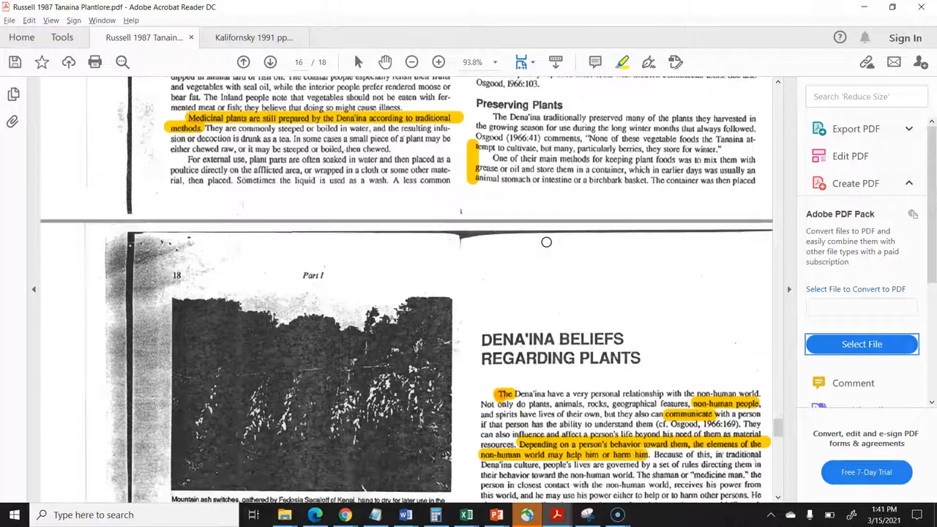
scroll(down, 3)
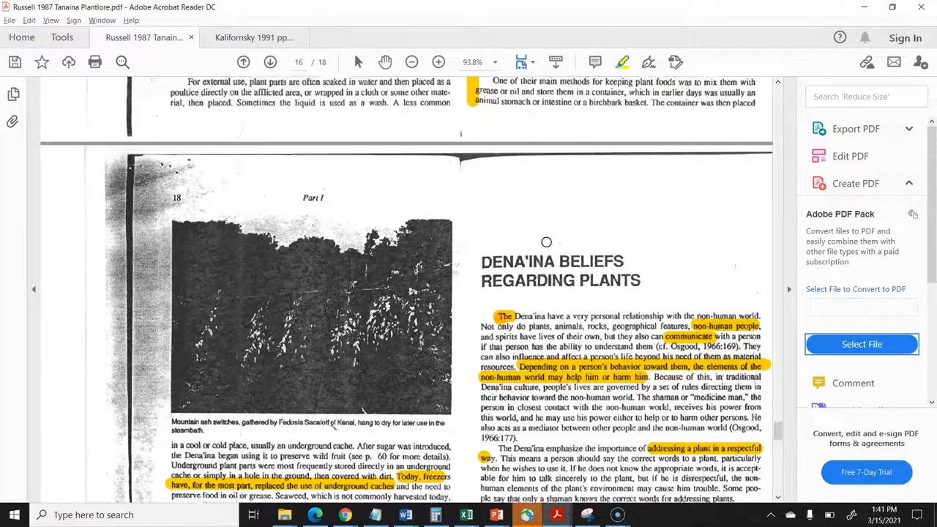
scroll(down, 3)
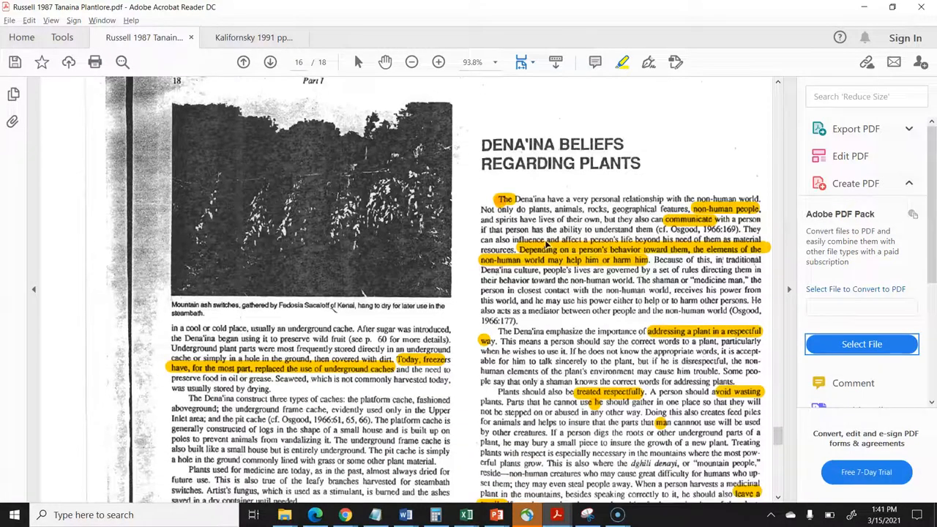
scroll(down, 3)
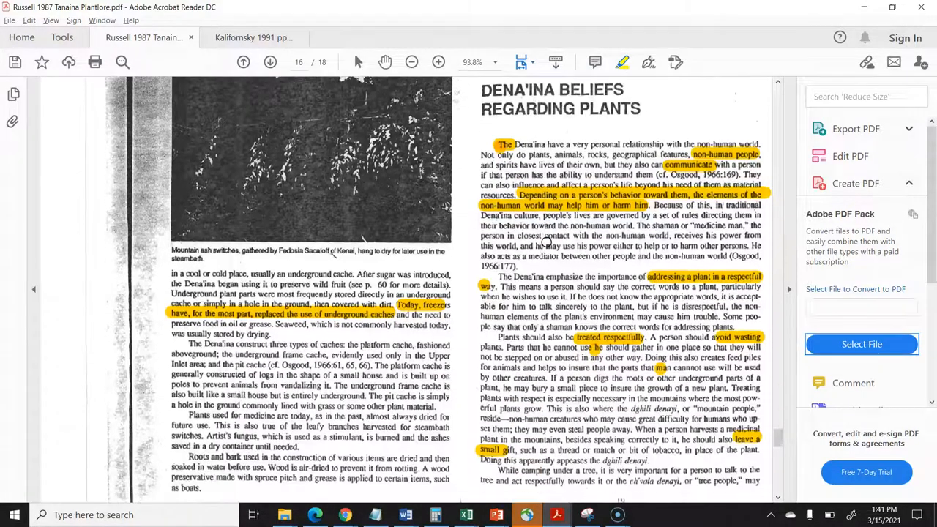
scroll(down, 3)
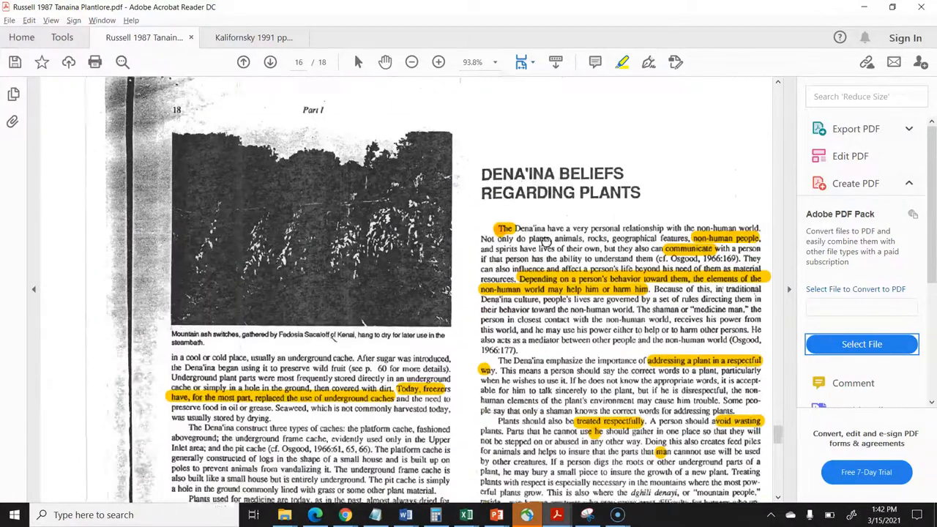
scroll(down, 3)
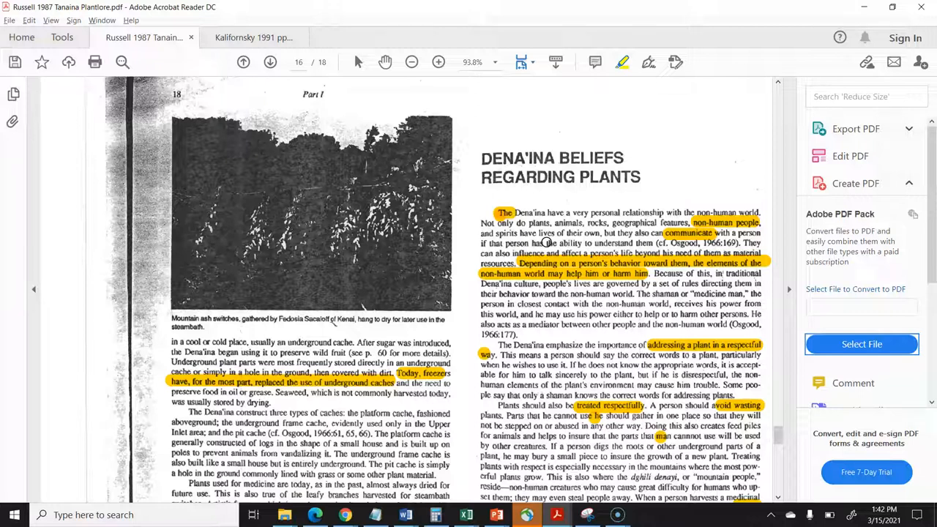
scroll(down, 3)
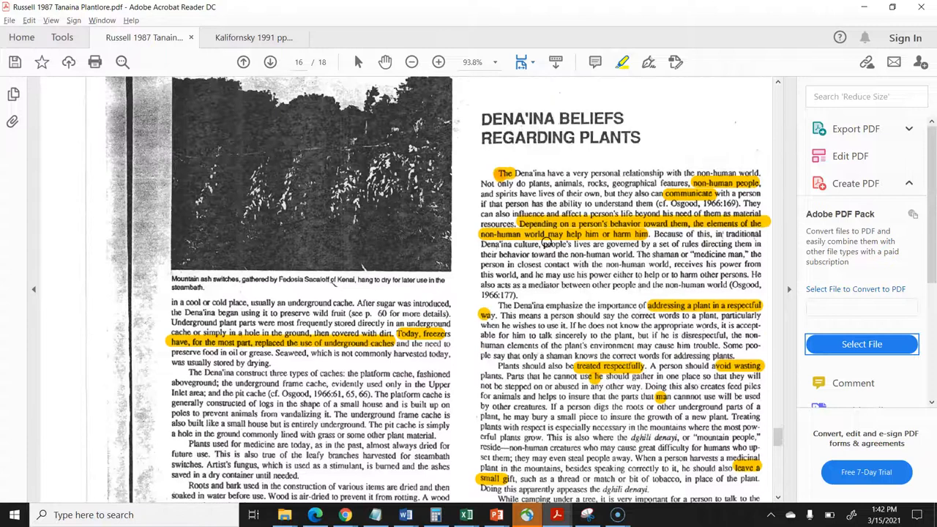
scroll(down, 3)
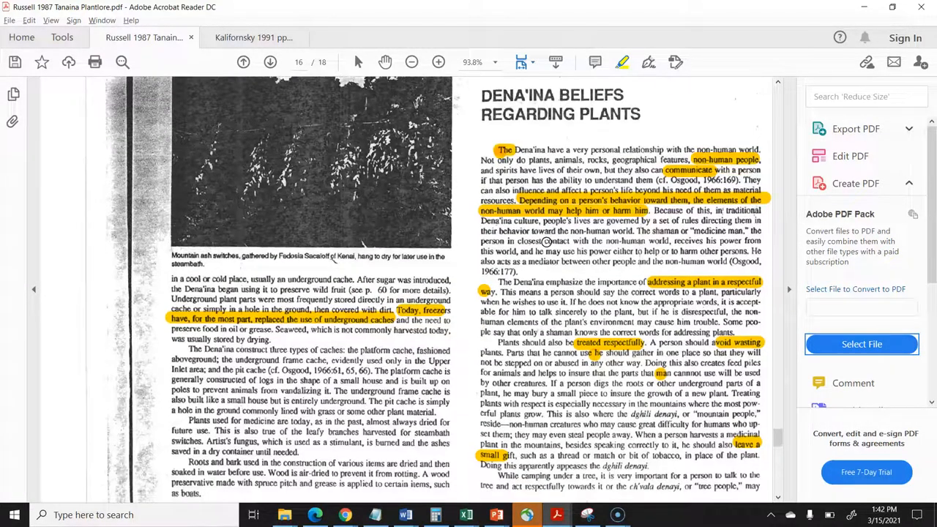
scroll(down, 3)
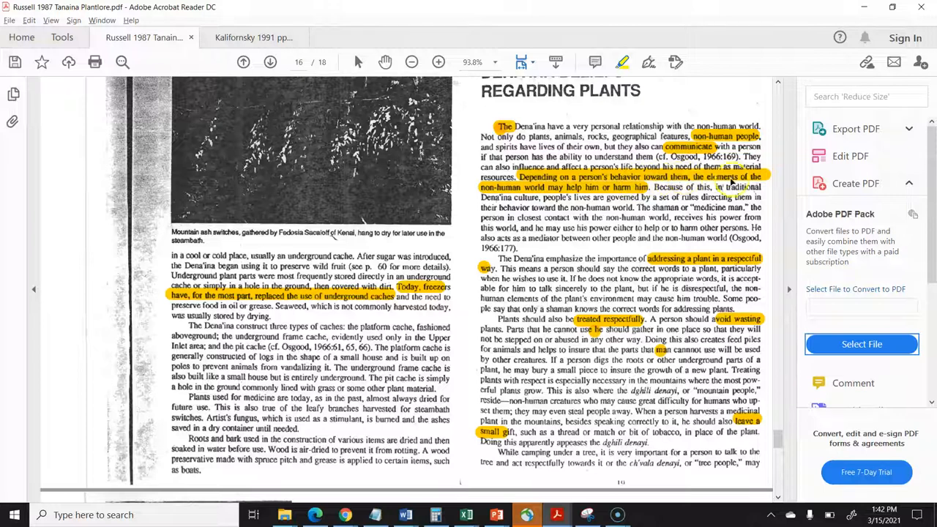
mouse_move(732, 179)
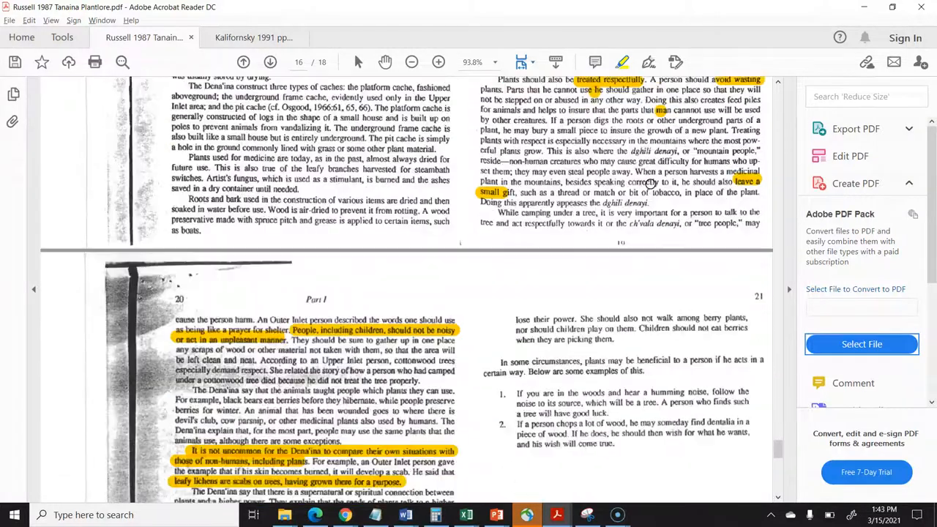
scroll(down, 3)
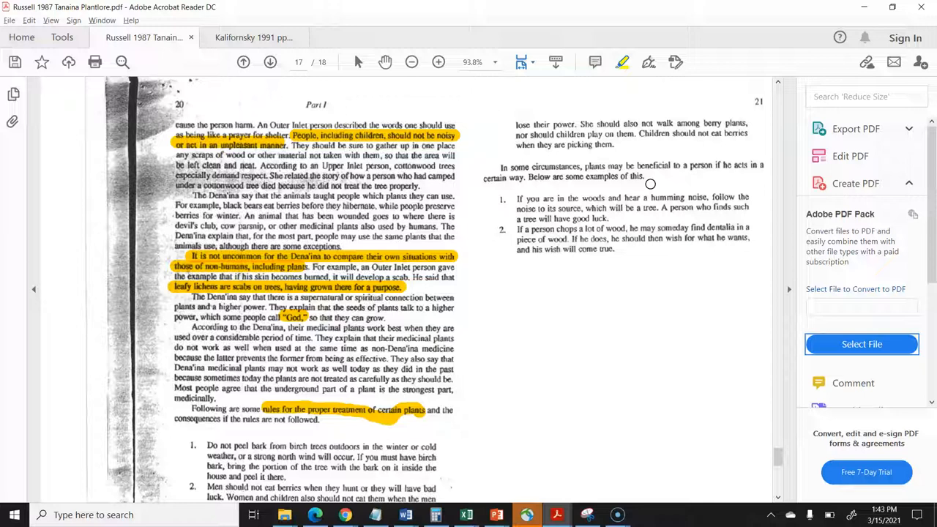
mouse_move(240, 226)
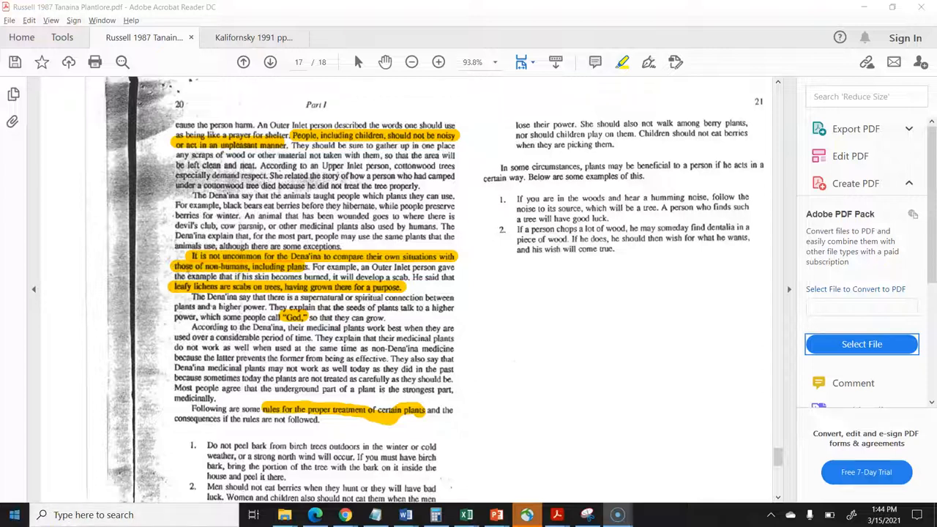
scroll(down, 3)
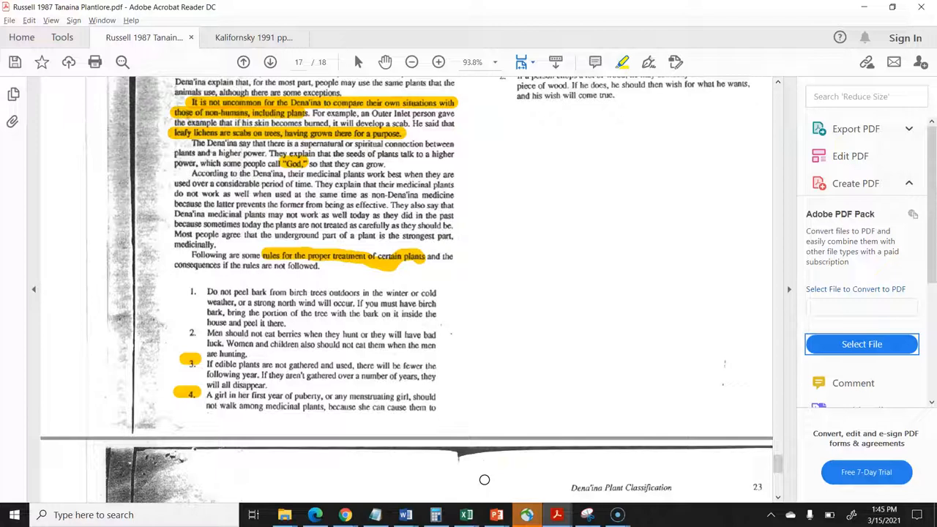
mouse_move(109, 448)
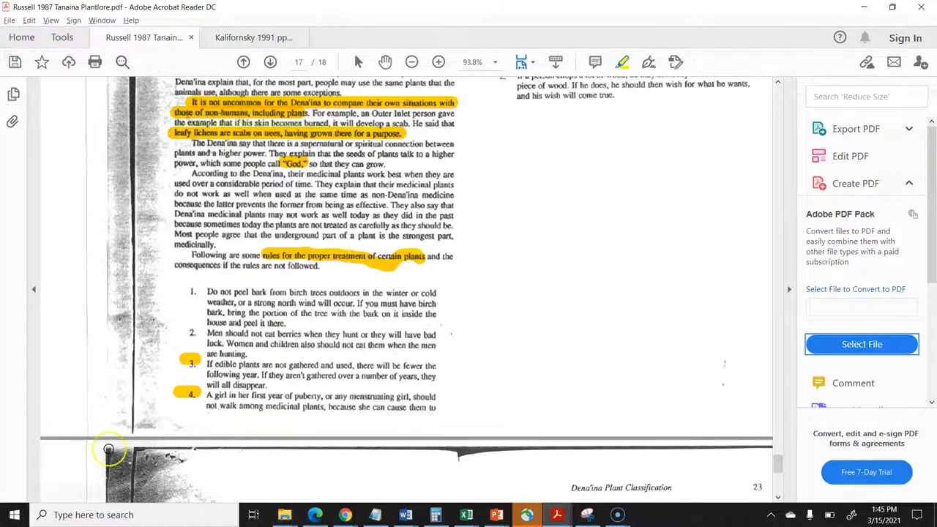
mouse_move(245, 369)
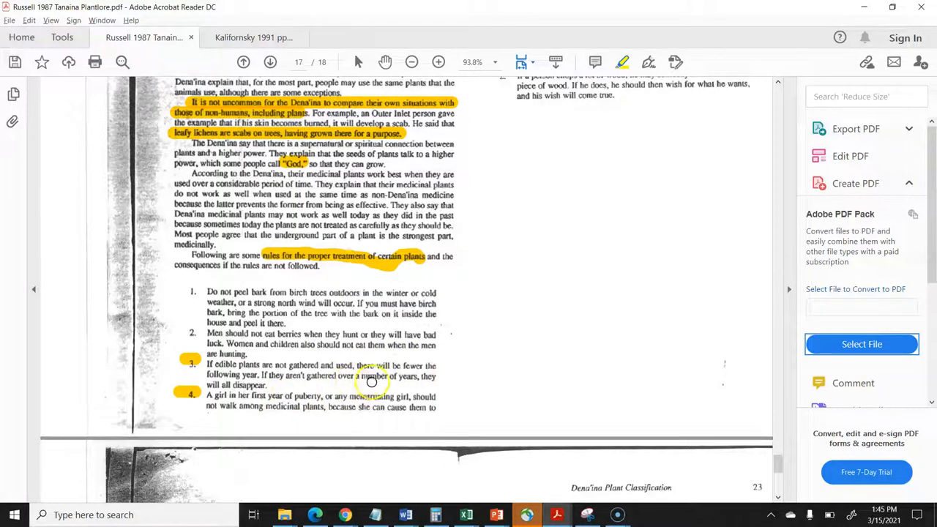
mouse_move(310, 396)
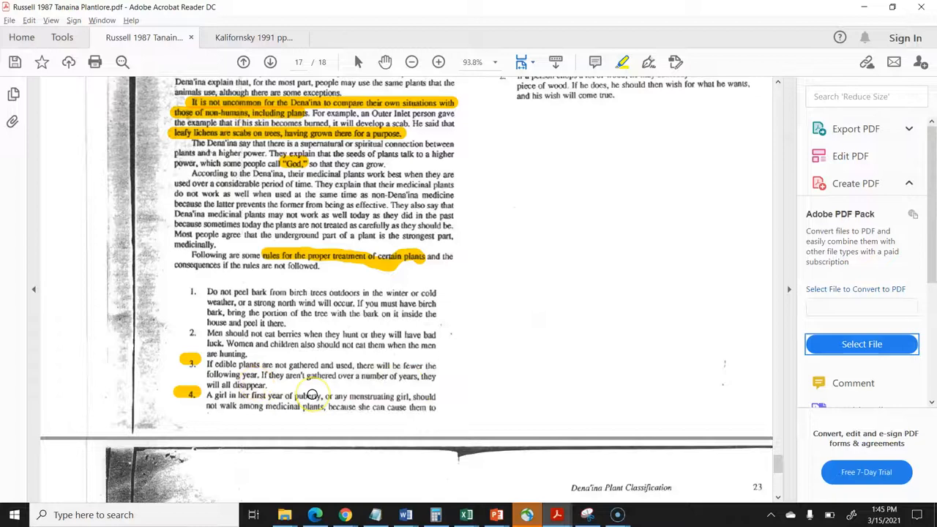